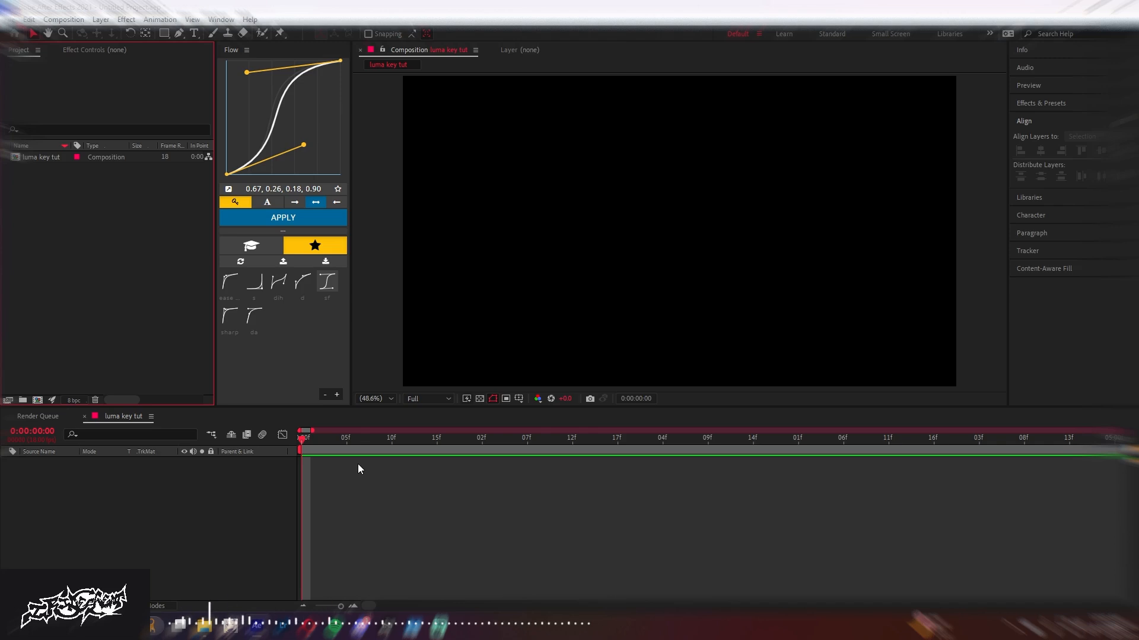
pyautogui.moveTo(68, 69)
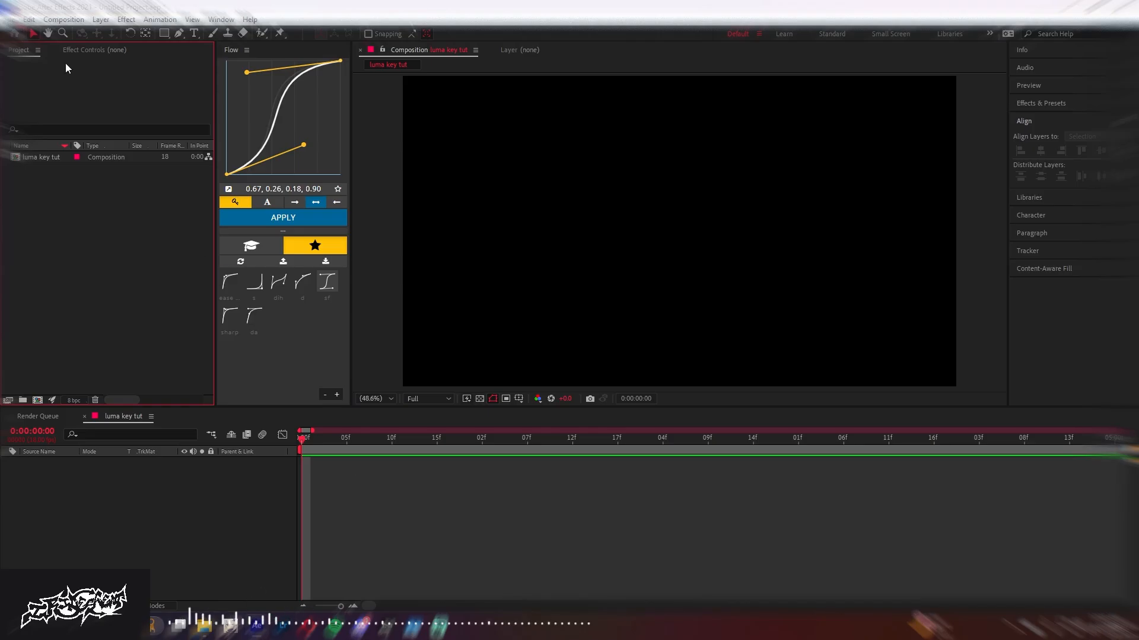
# - Bring up the Import File dialog showing the Videos folder
pyautogui.click(9, 19)
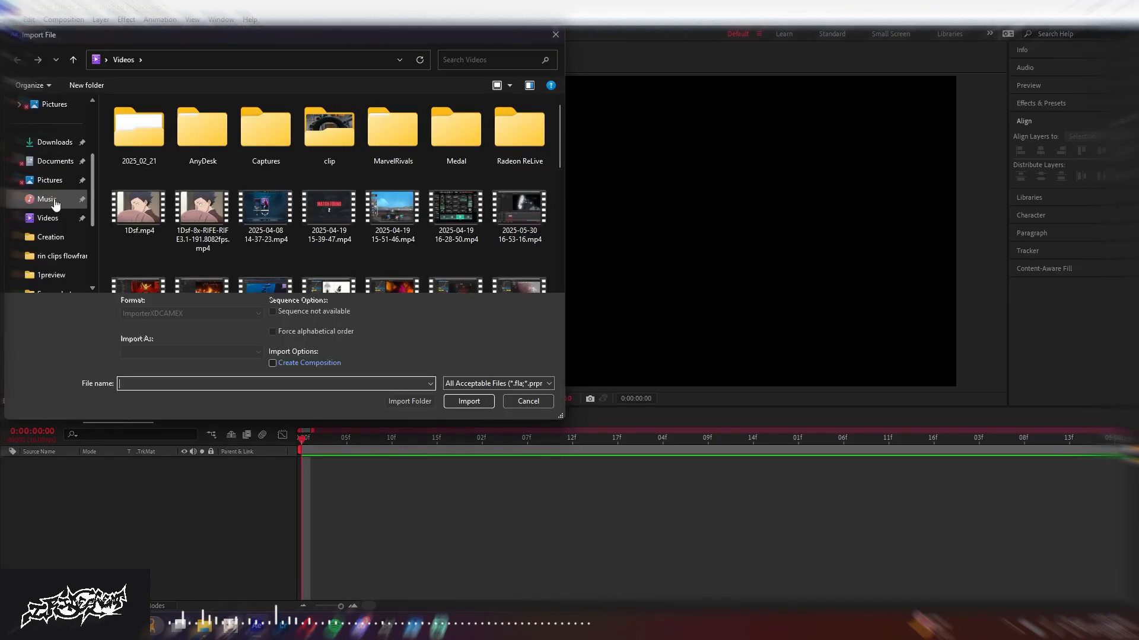
# - Import the anime and tree clips and layer the tree clip above the anime clip
pyautogui.click(468, 401)
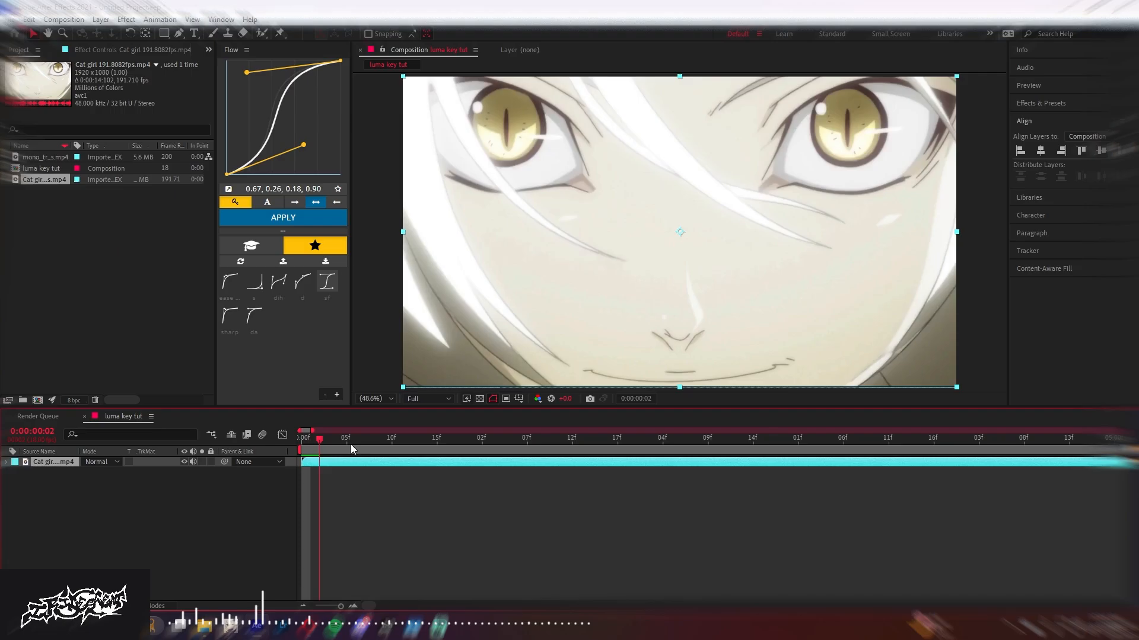
pyautogui.click(435, 437)
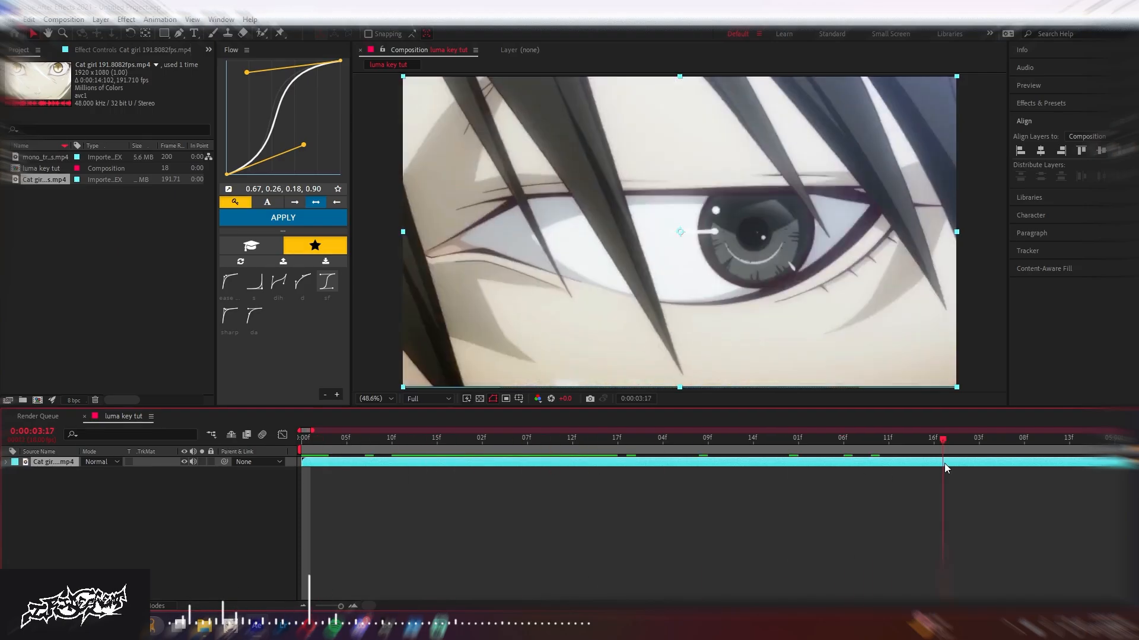
pyautogui.click(527, 438)
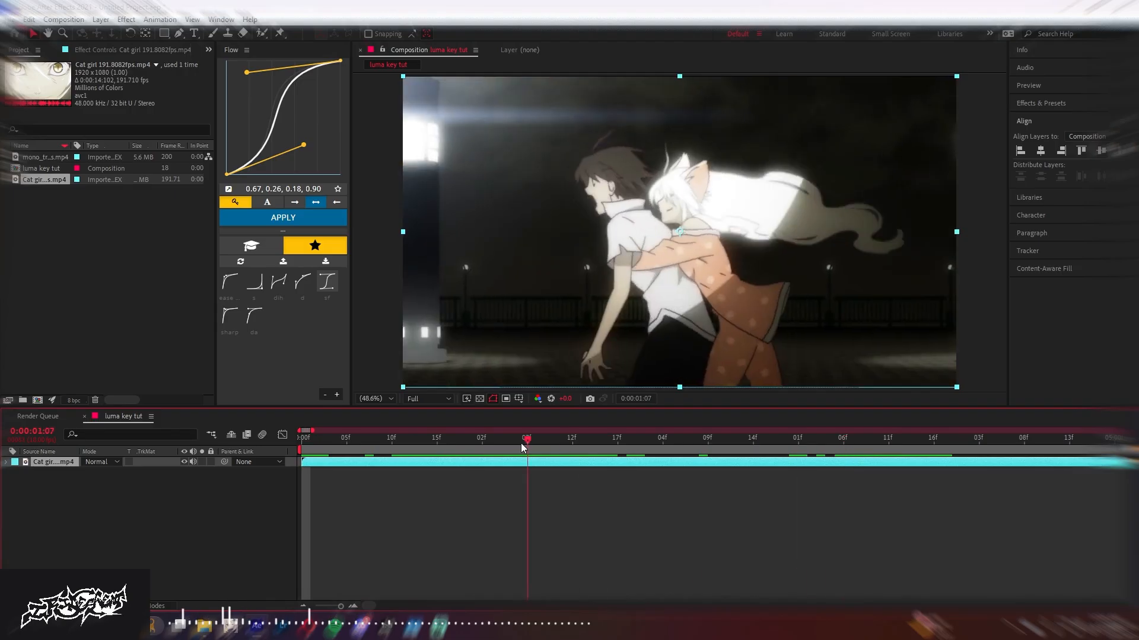
pyautogui.moveTo(526, 443); pyautogui.dragTo(445, 443)
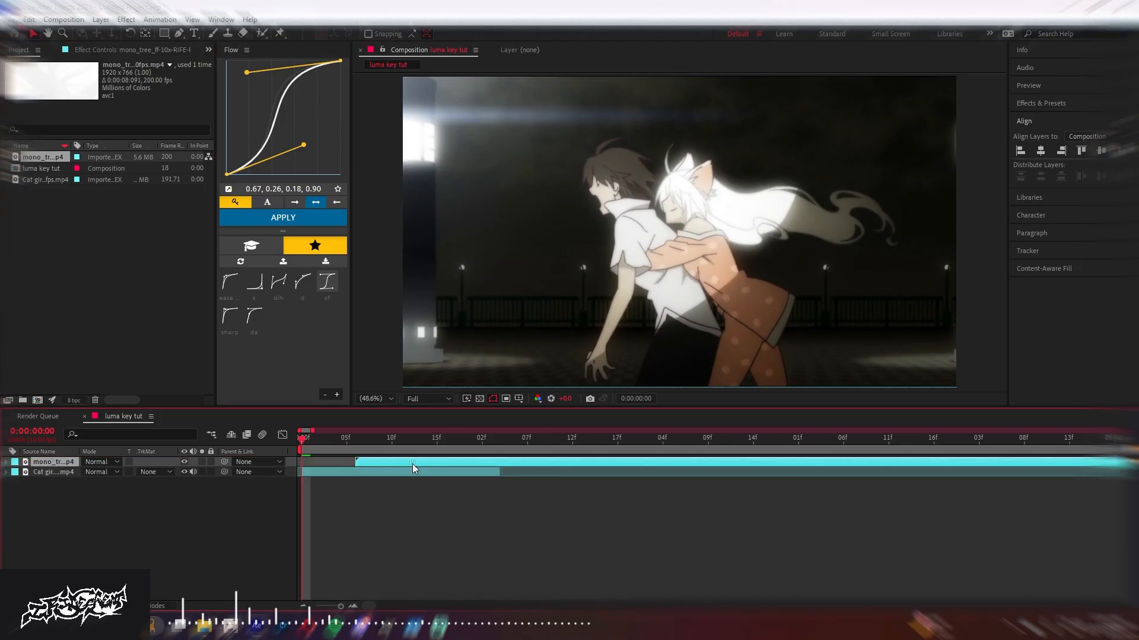
# - Scale the tree layer to 143% so it fills the frame
pyautogui.click(435, 438)
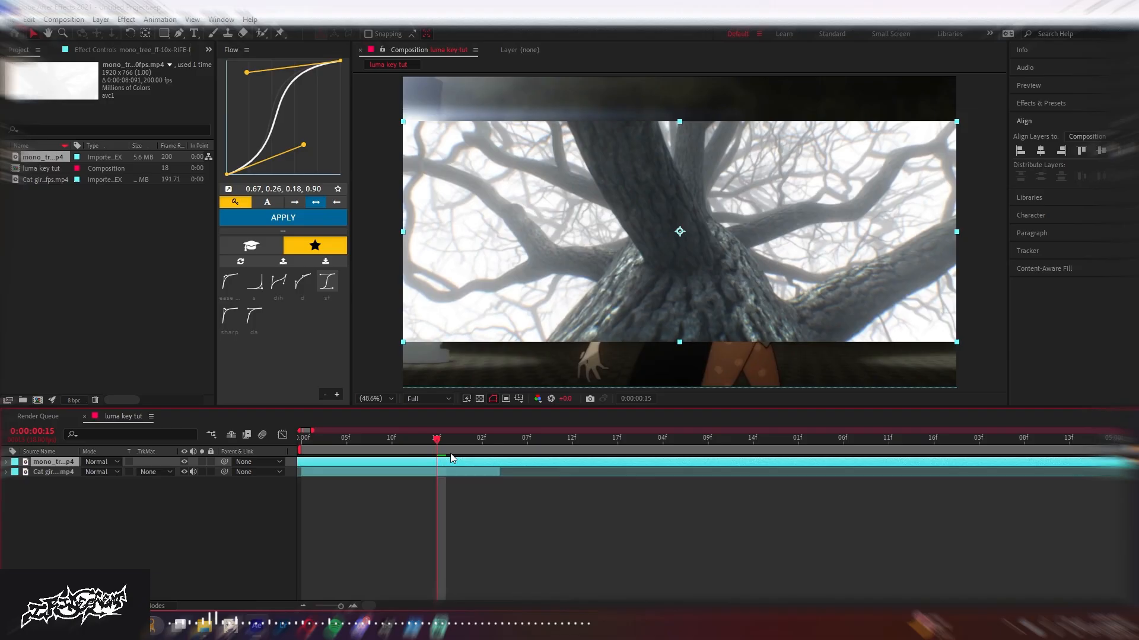
pyautogui.click(437, 439)
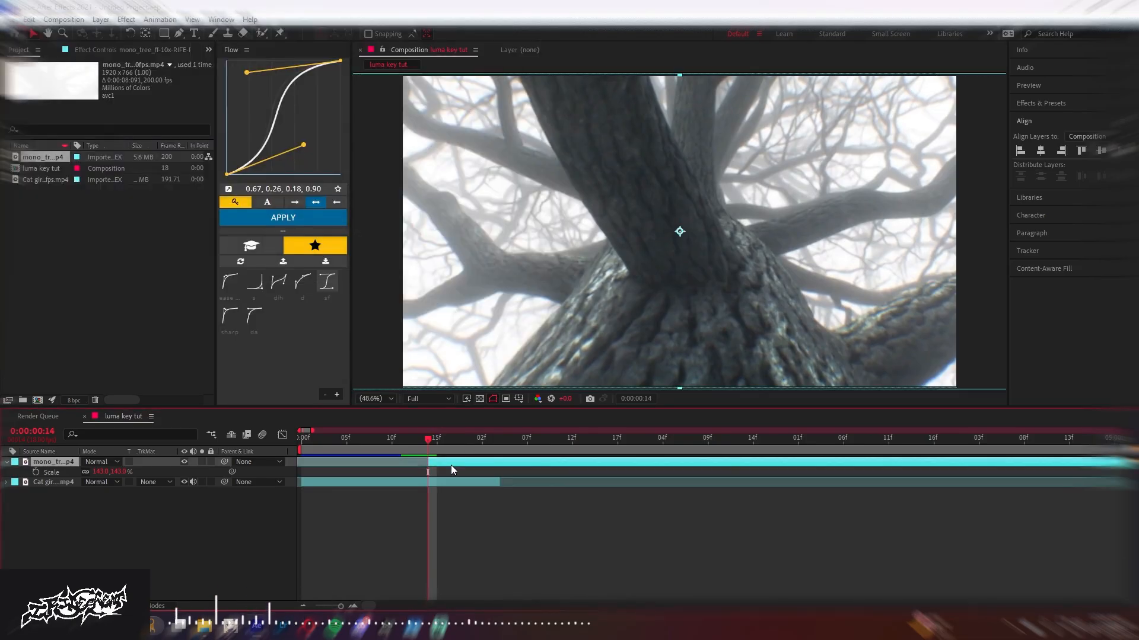
# - Apply Luma Key to the tree layer, then swap it for BCC Linear Luma Key
pyautogui.write('lum')
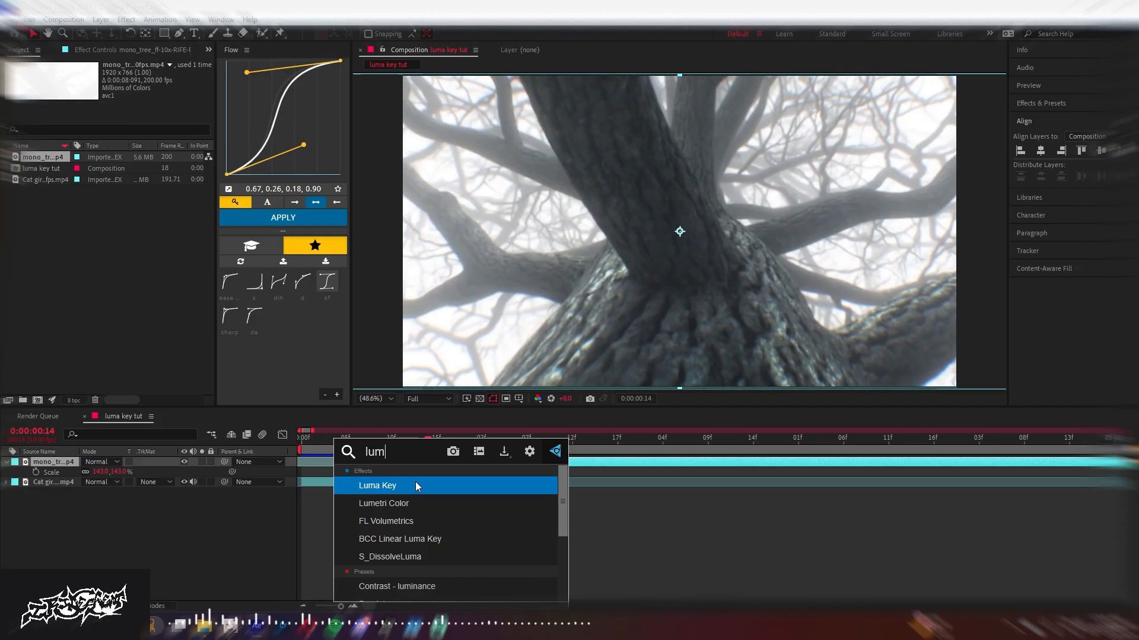
pyautogui.doubleClick(378, 485)
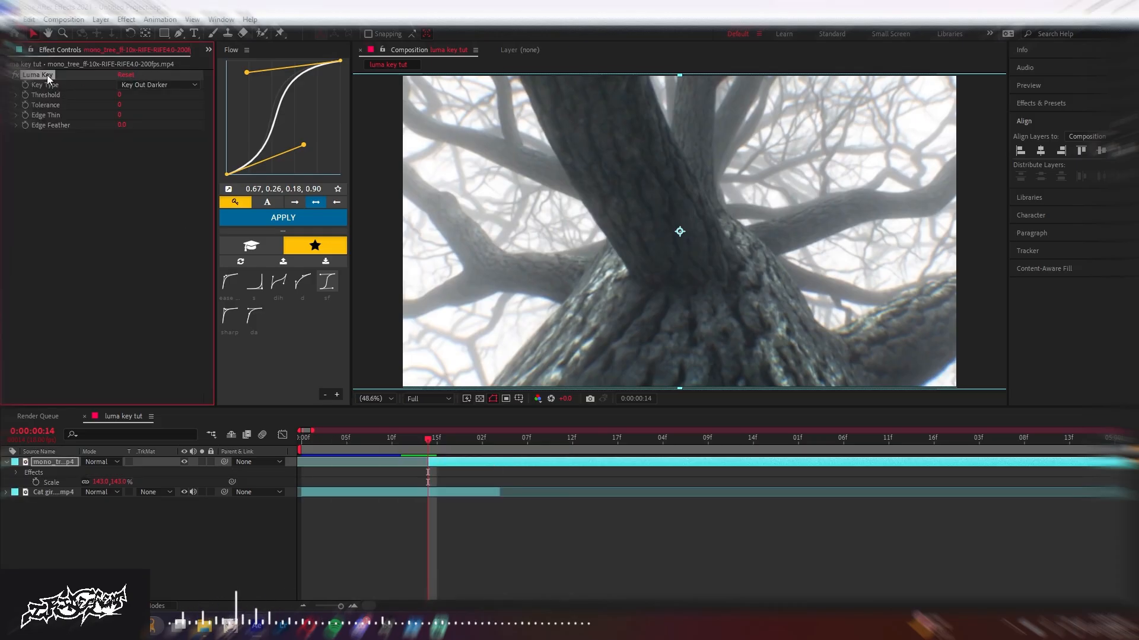
pyautogui.write('bcc')
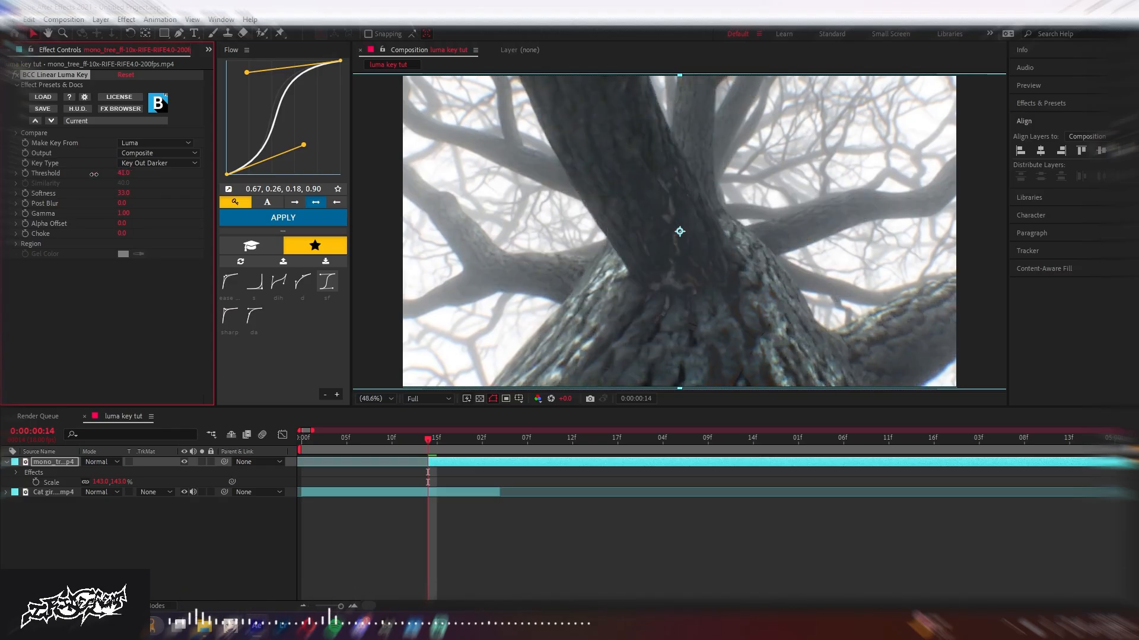
# - Set Threshold 128.8 keying out darker areas and raise Softness to 42
pyautogui.click(489, 441)
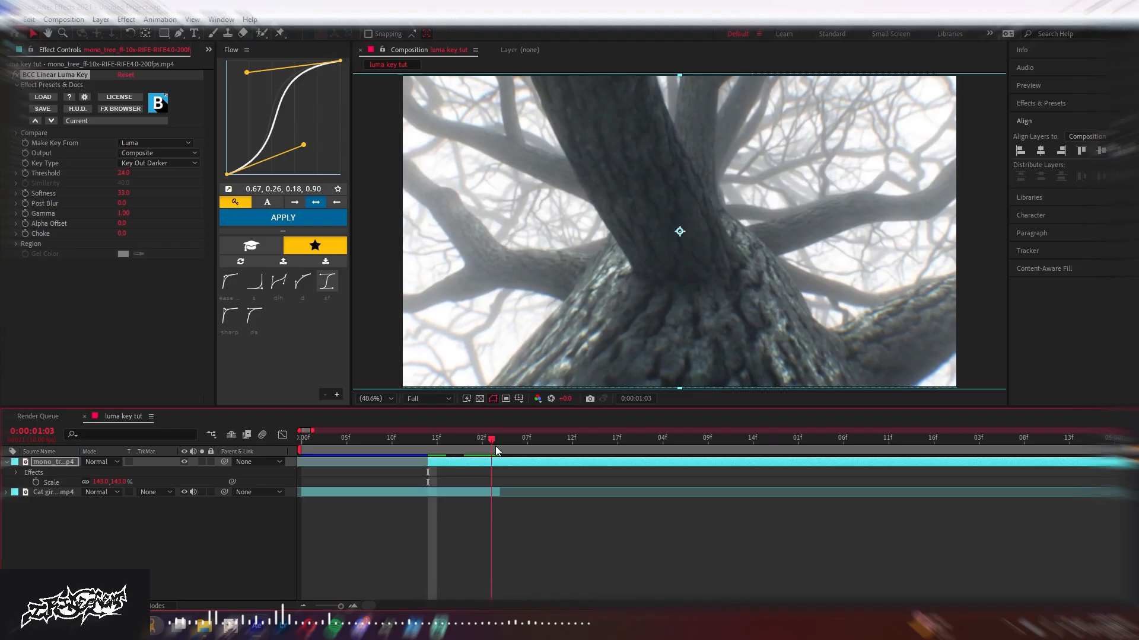
pyautogui.click(501, 442)
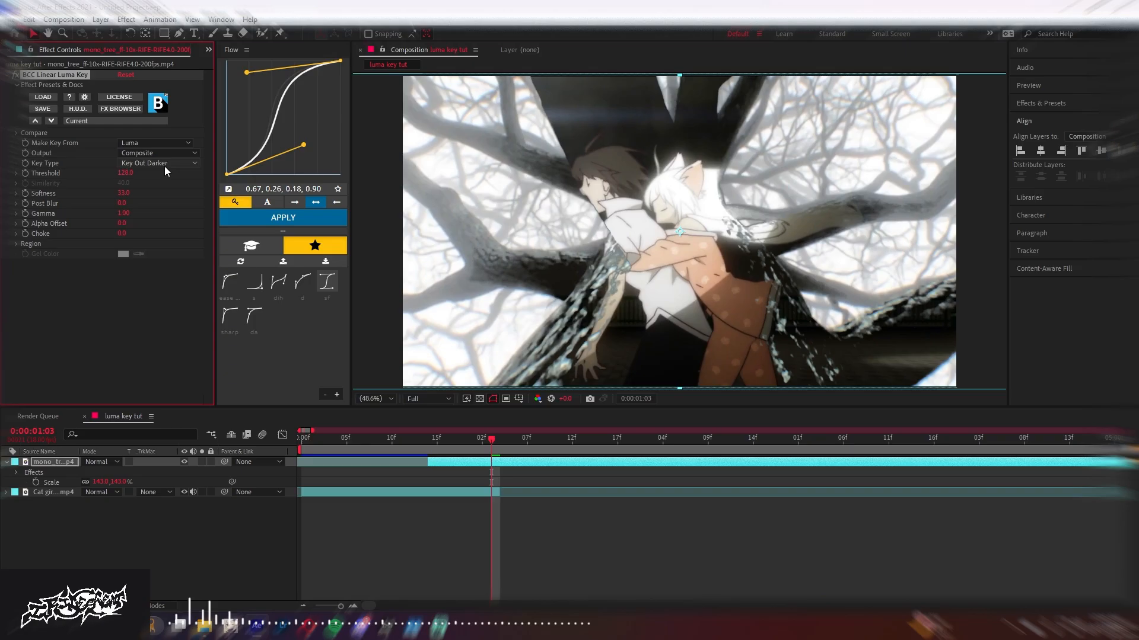
pyautogui.click(158, 162)
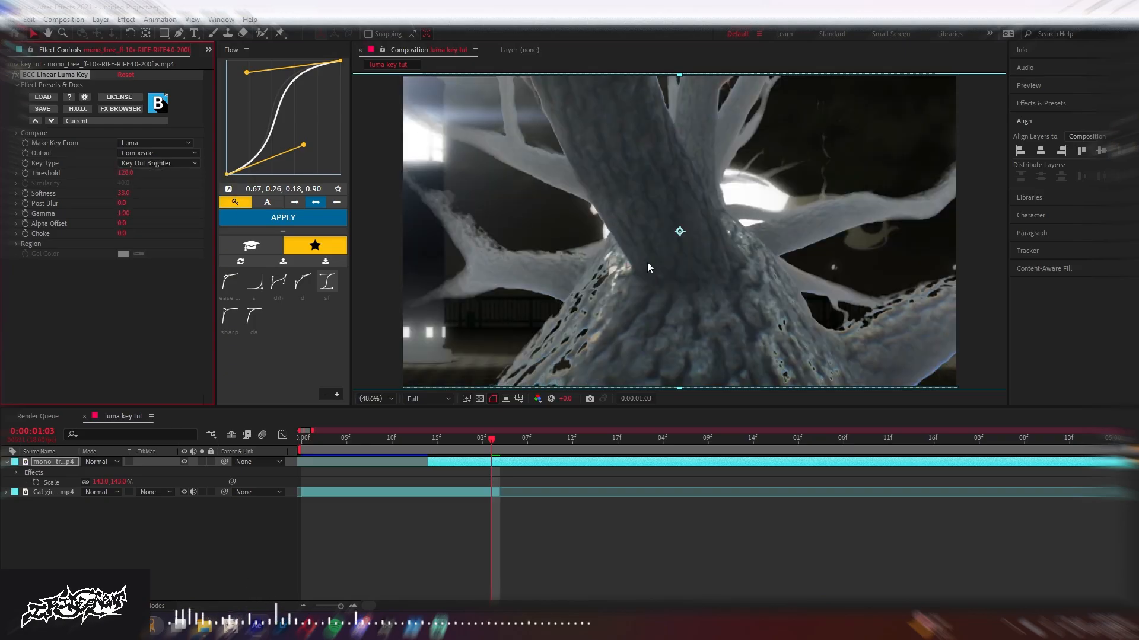
pyautogui.click(156, 163)
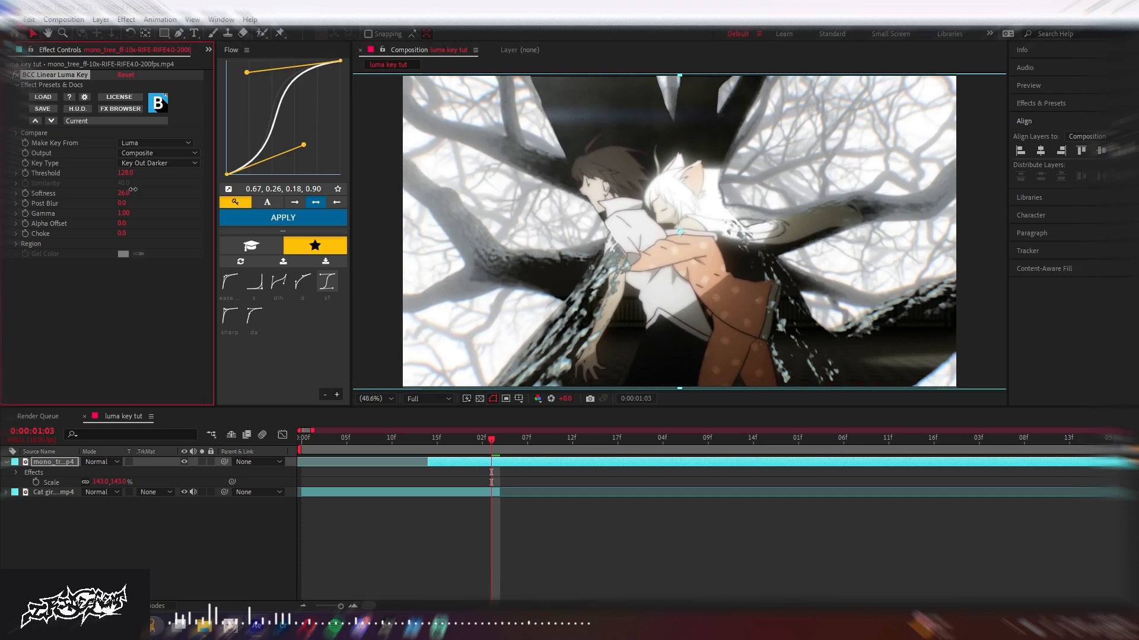
pyautogui.click(277, 282)
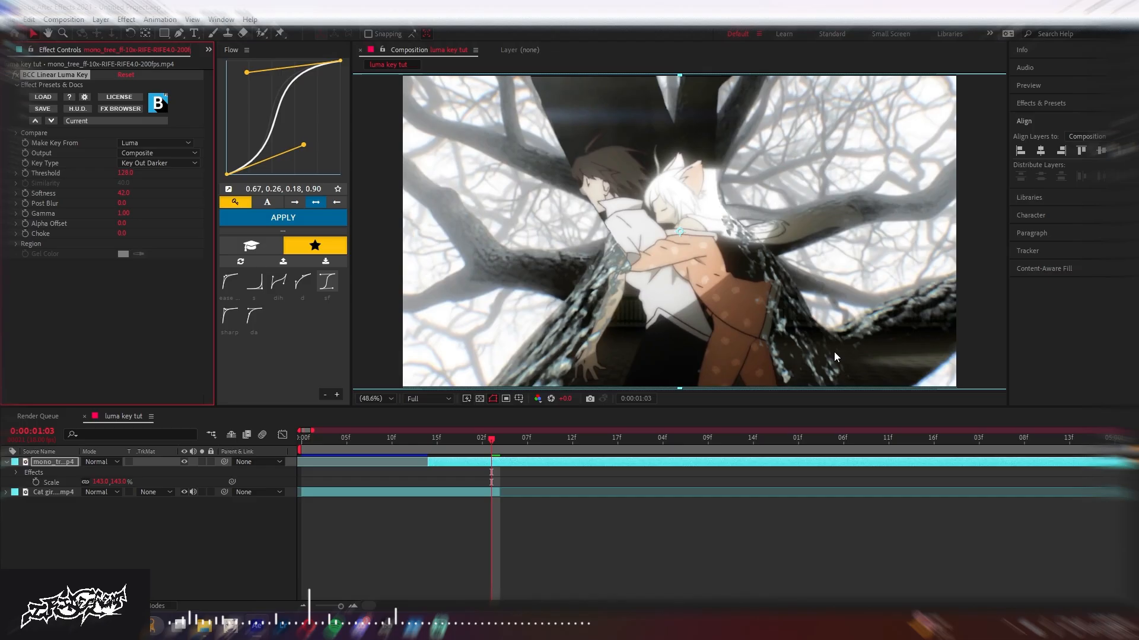
pyautogui.moveTo(523, 440)
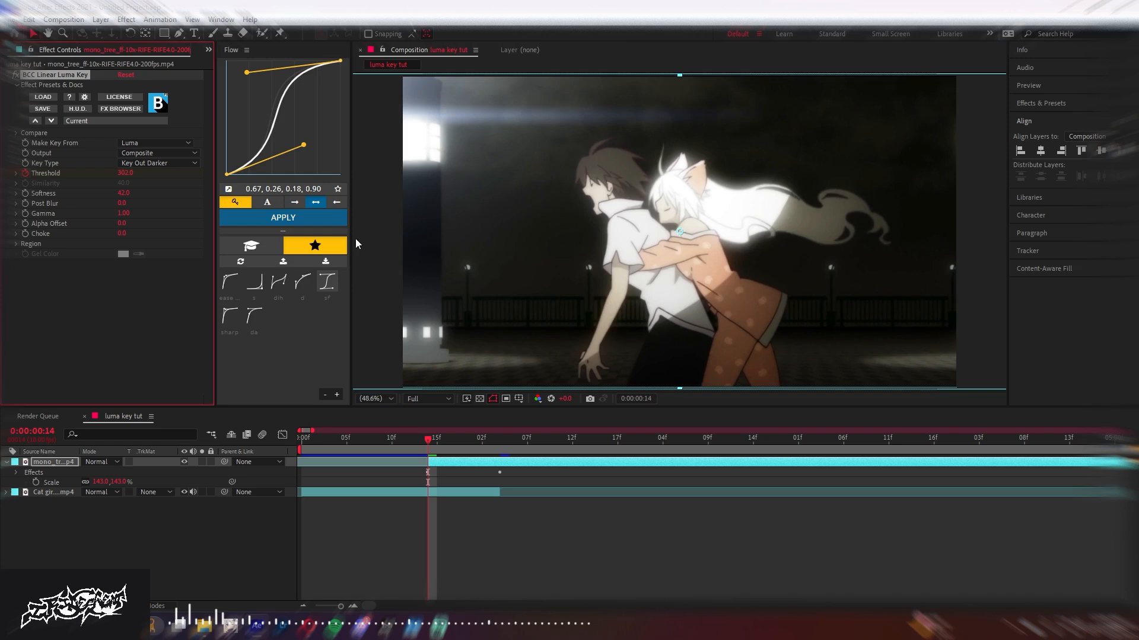
# - Keyframe Threshold from 302 at the tree's start down to 75.5 around 1:02
pyautogui.click(435, 437)
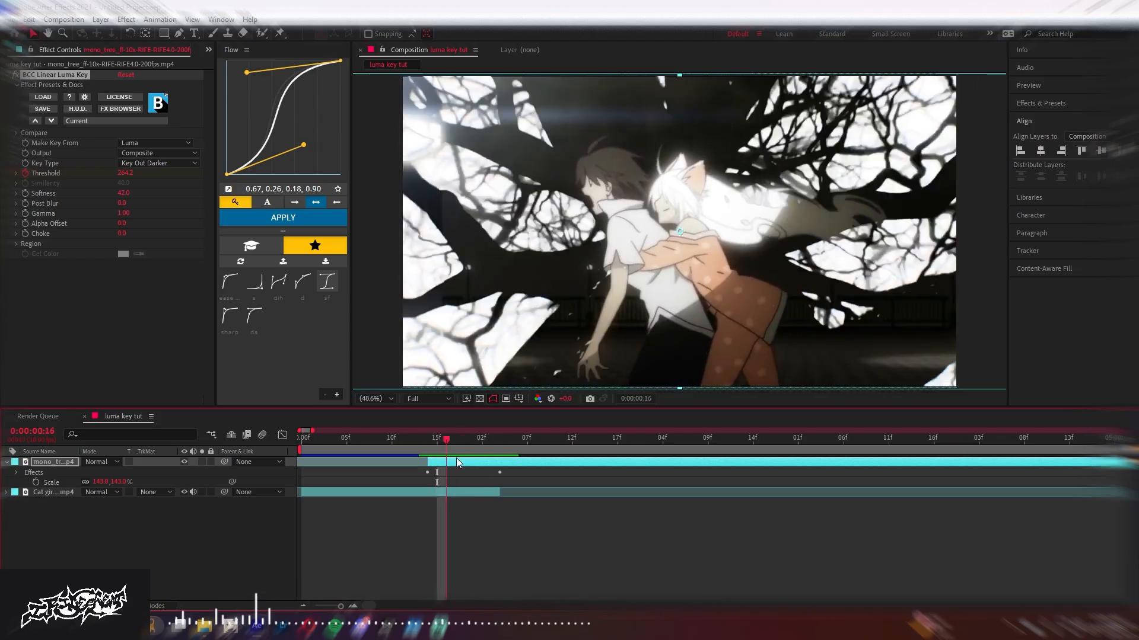
pyautogui.click(482, 437)
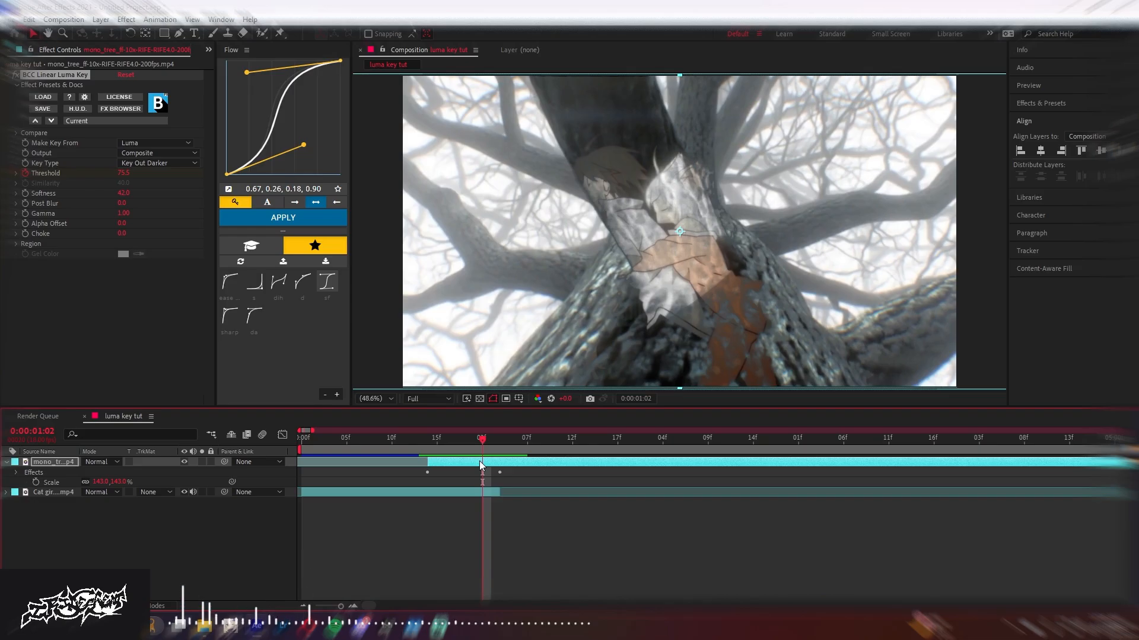
pyautogui.moveTo(102, 218)
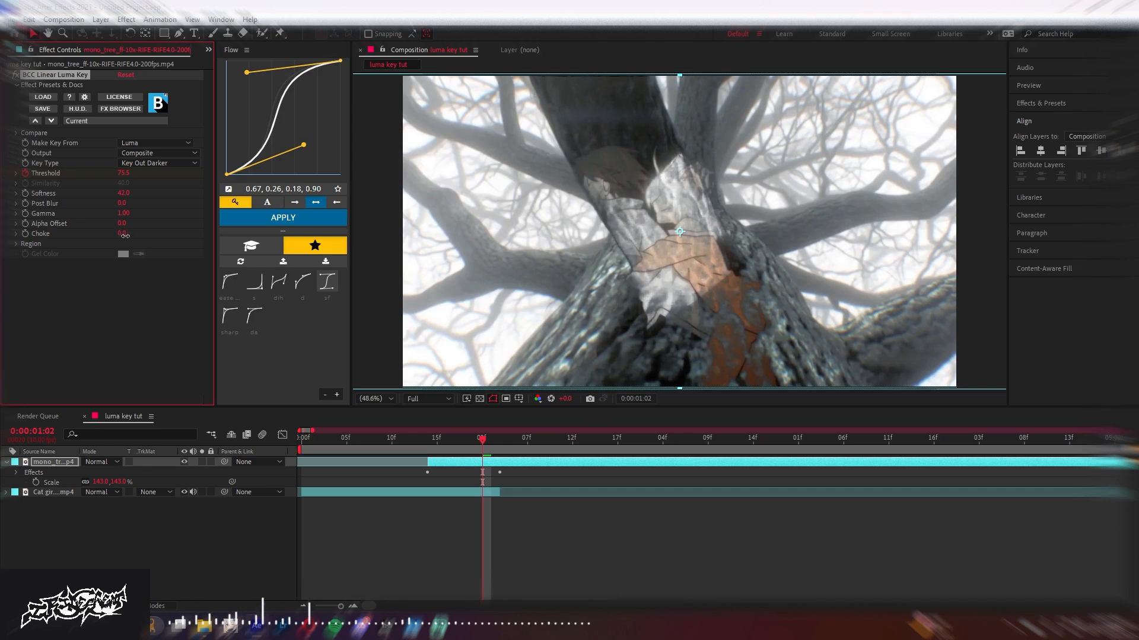
# - Try keying from the red channel, return to luma, and output Composite - Inv Alpha
pyautogui.click(155, 142)
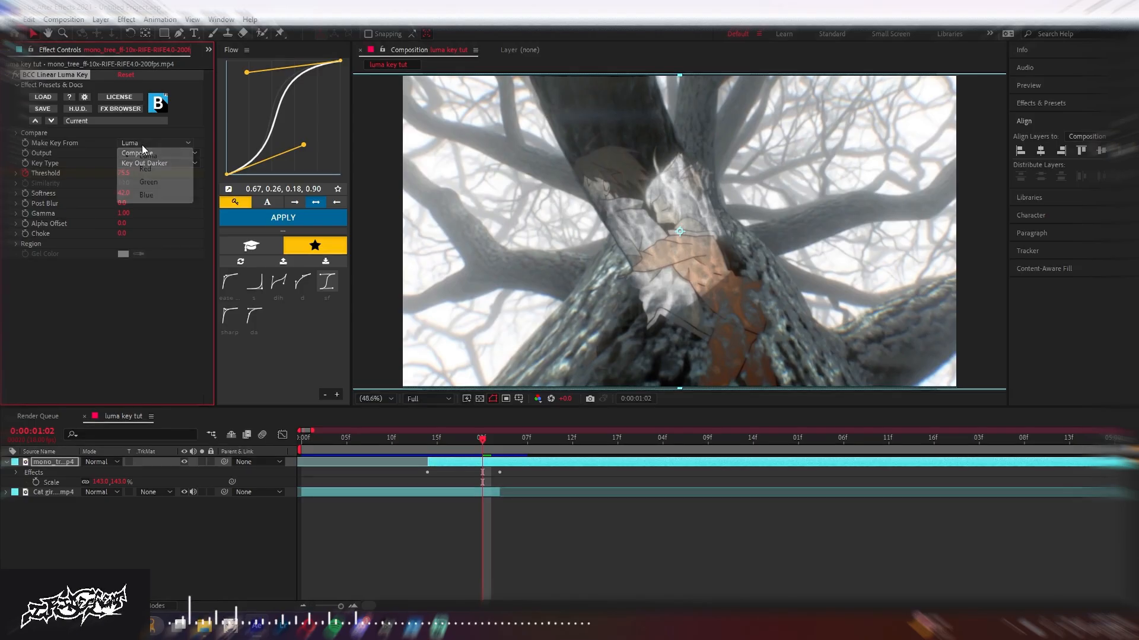
pyautogui.click(134, 172)
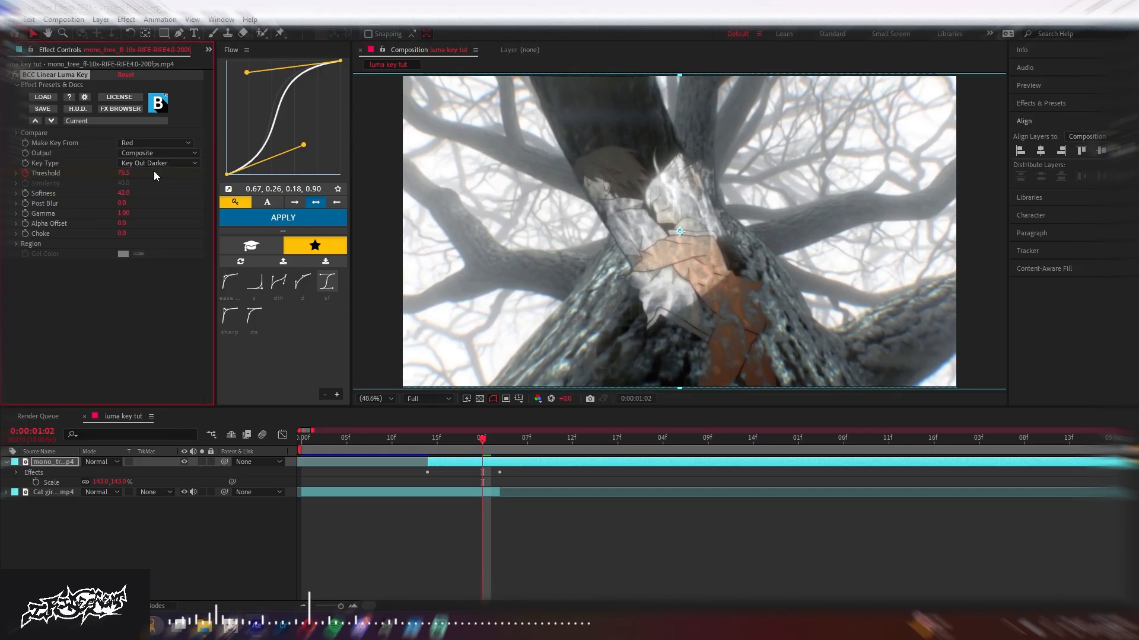
pyautogui.click(154, 142)
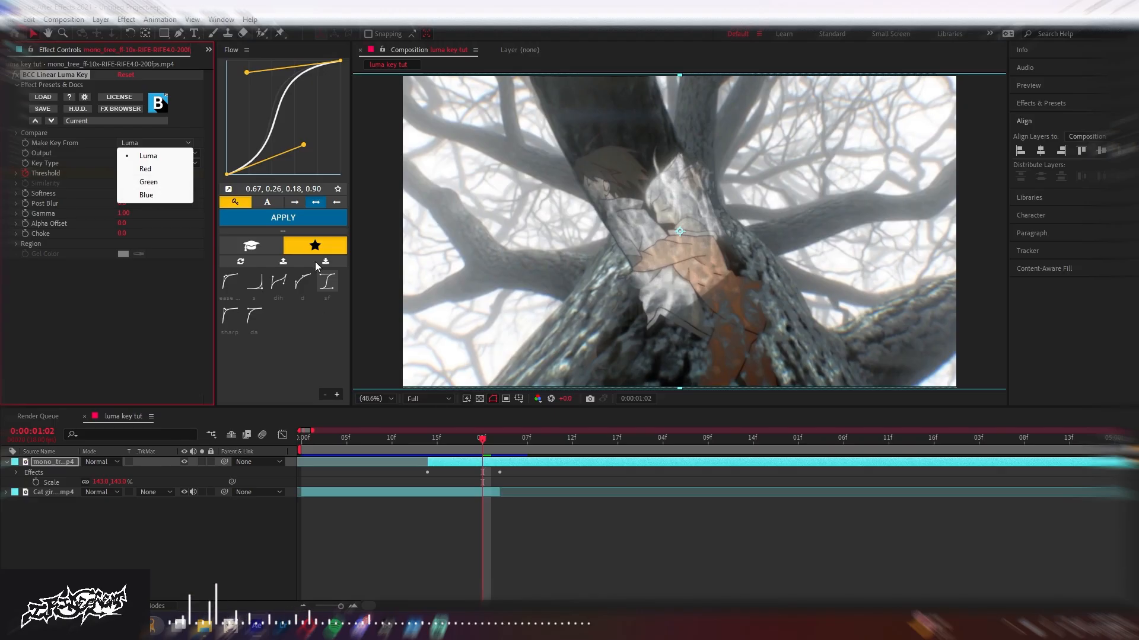
pyautogui.click(155, 153)
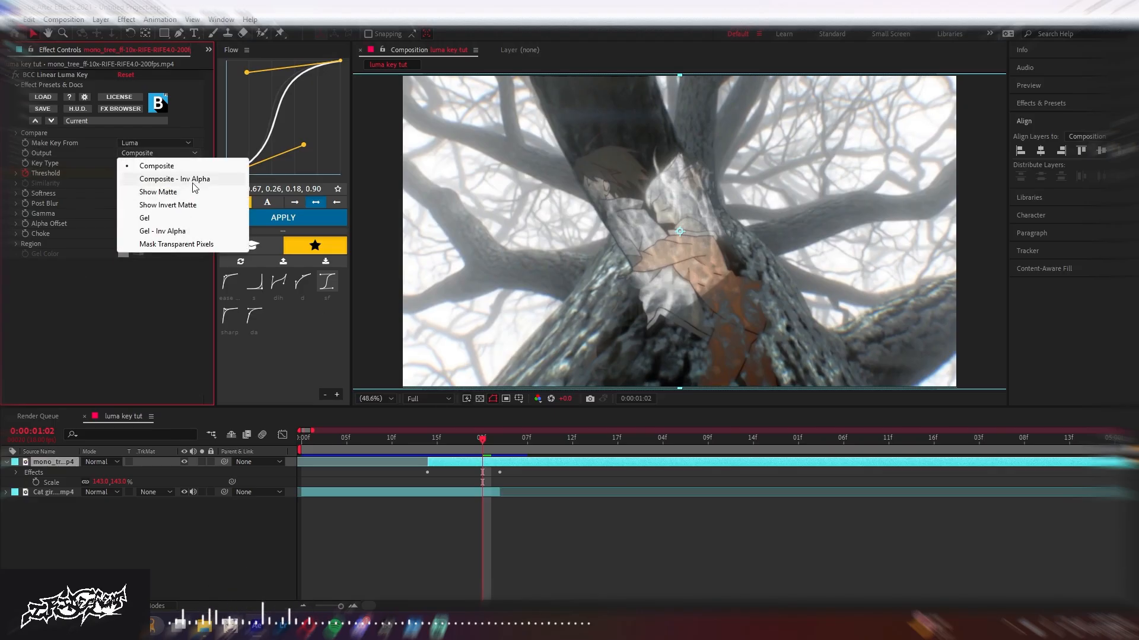
pyautogui.click(174, 179)
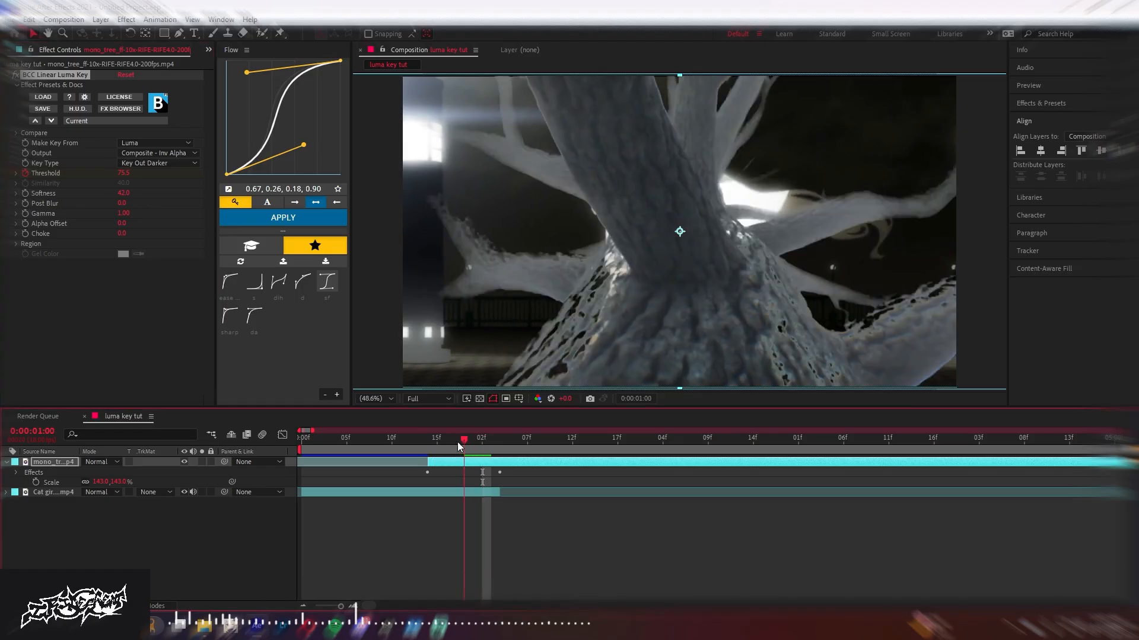
# - Adjust Threshold to 113.2 at 1:01 and test the Mask Transparent Pixels output
pyautogui.click(157, 153)
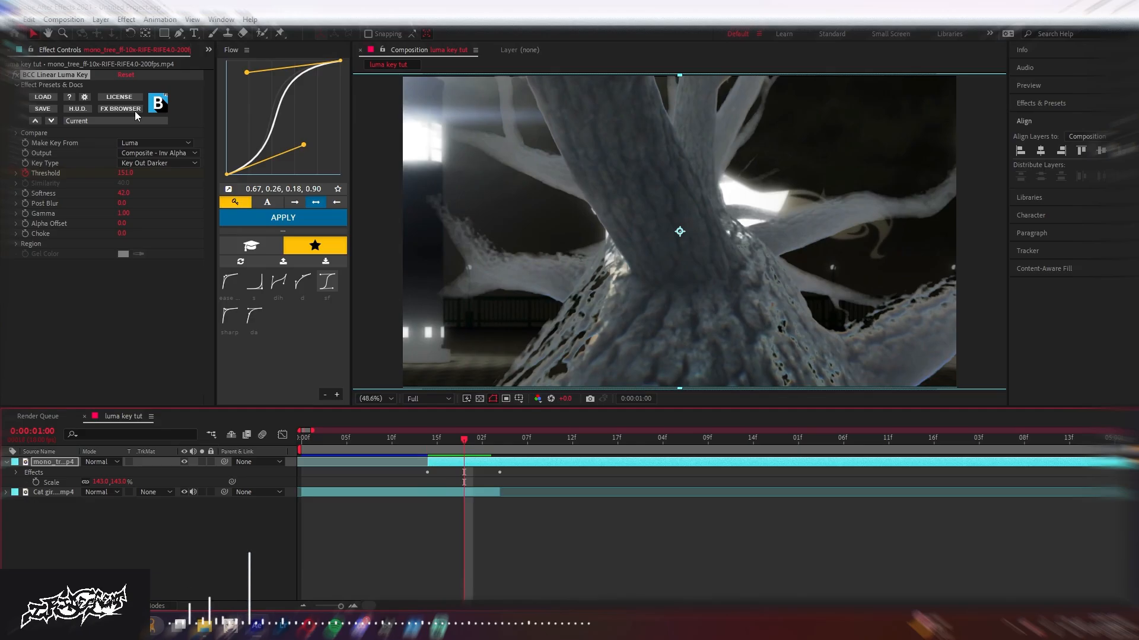
pyautogui.moveTo(558, 339)
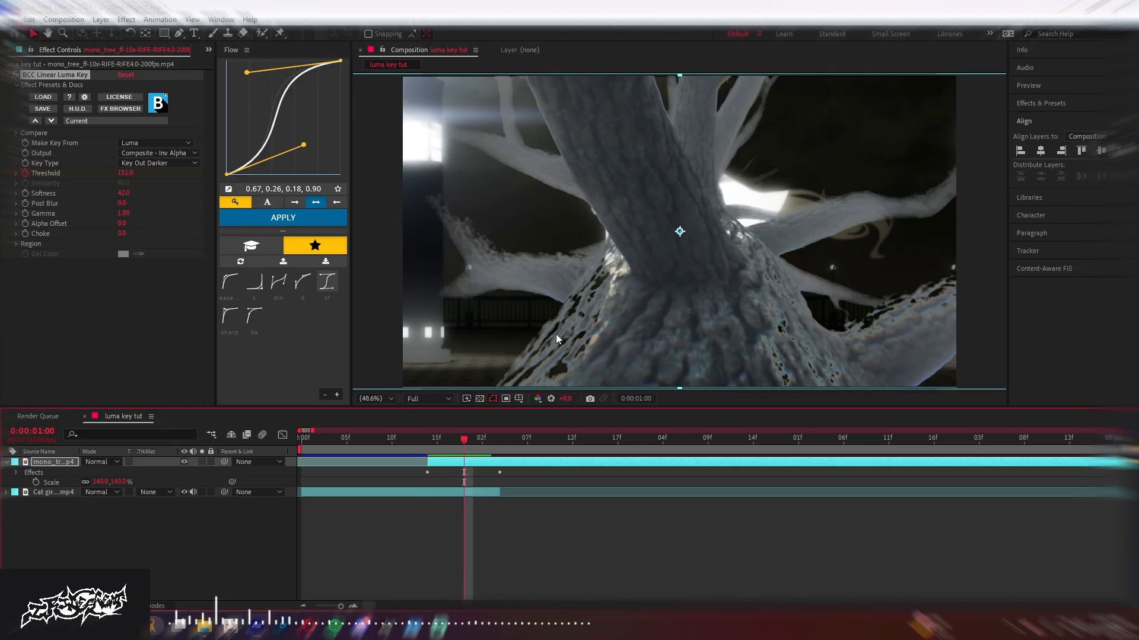
pyautogui.click(481, 437)
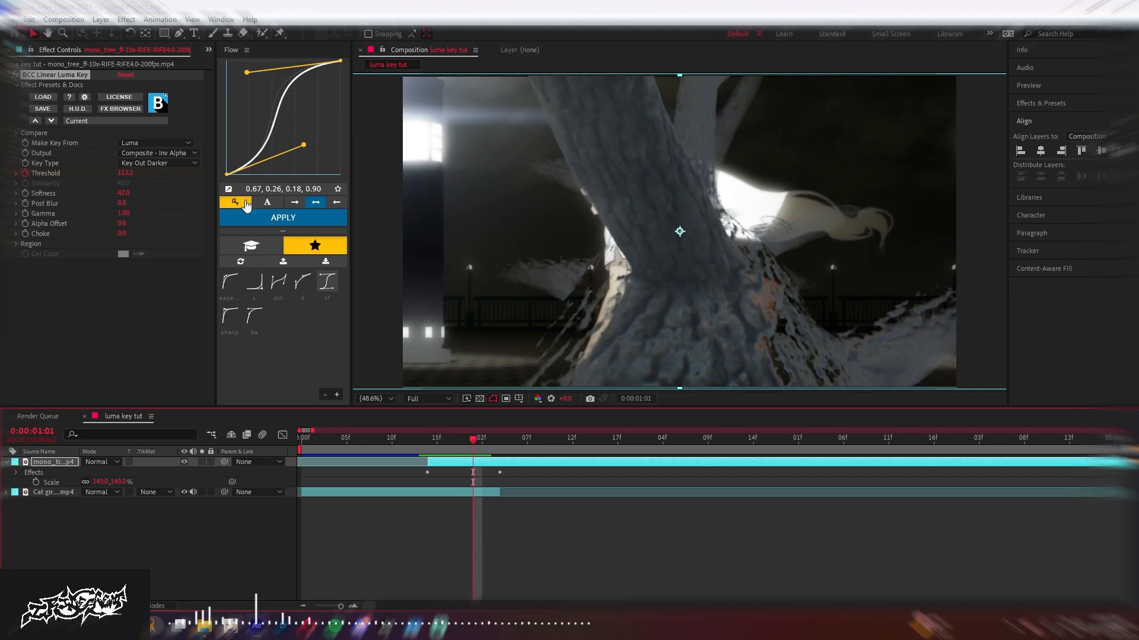
pyautogui.click(158, 153)
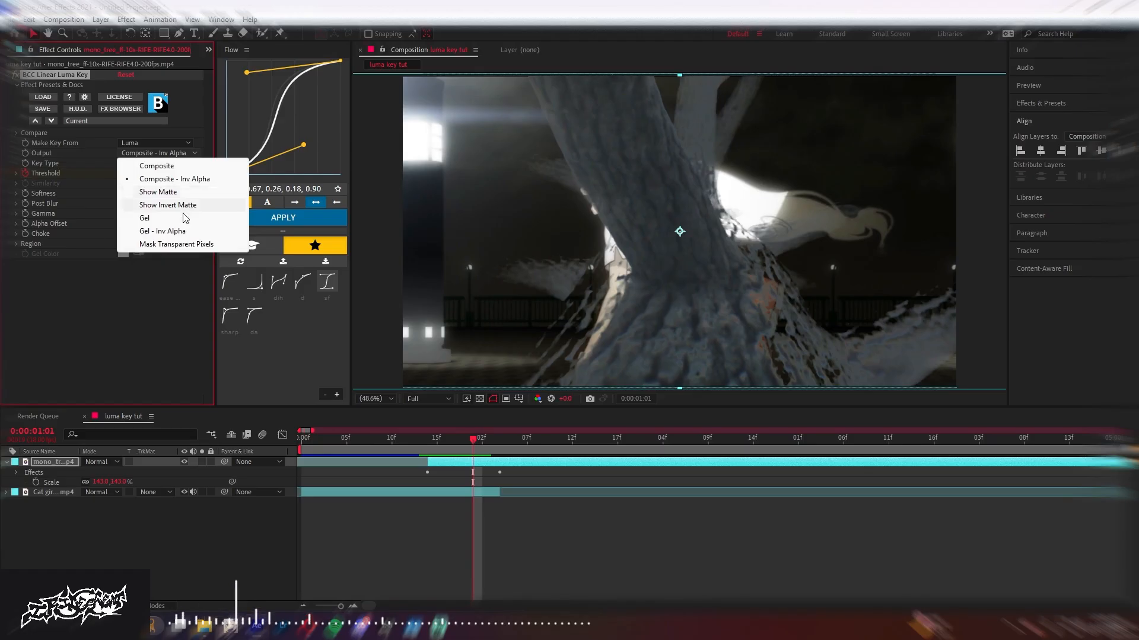
pyautogui.click(177, 244)
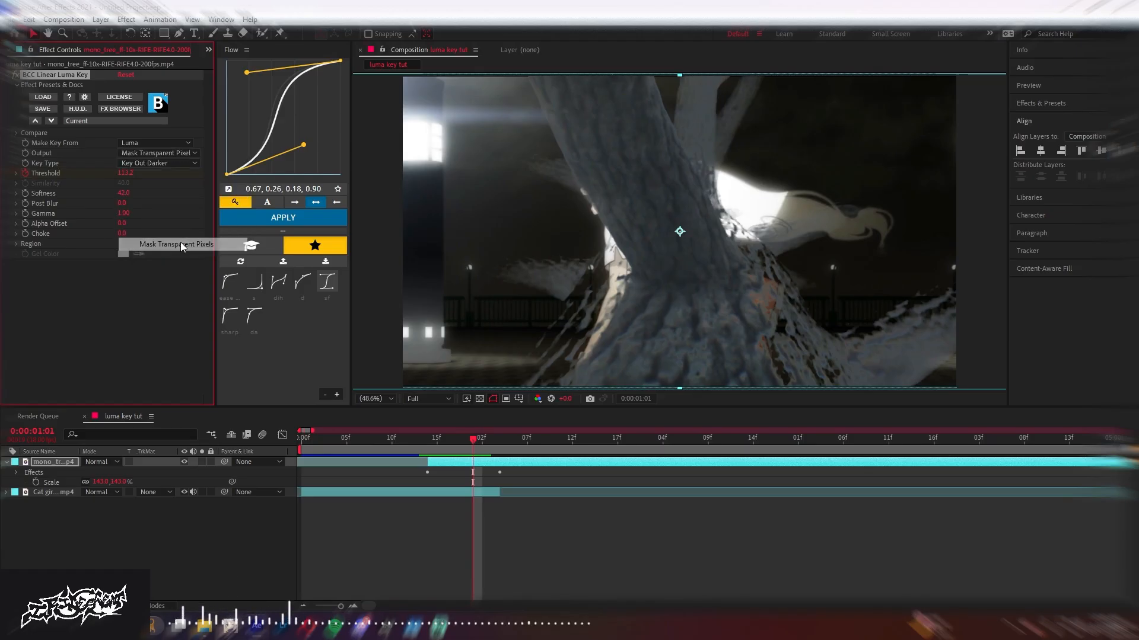
pyautogui.click(158, 153)
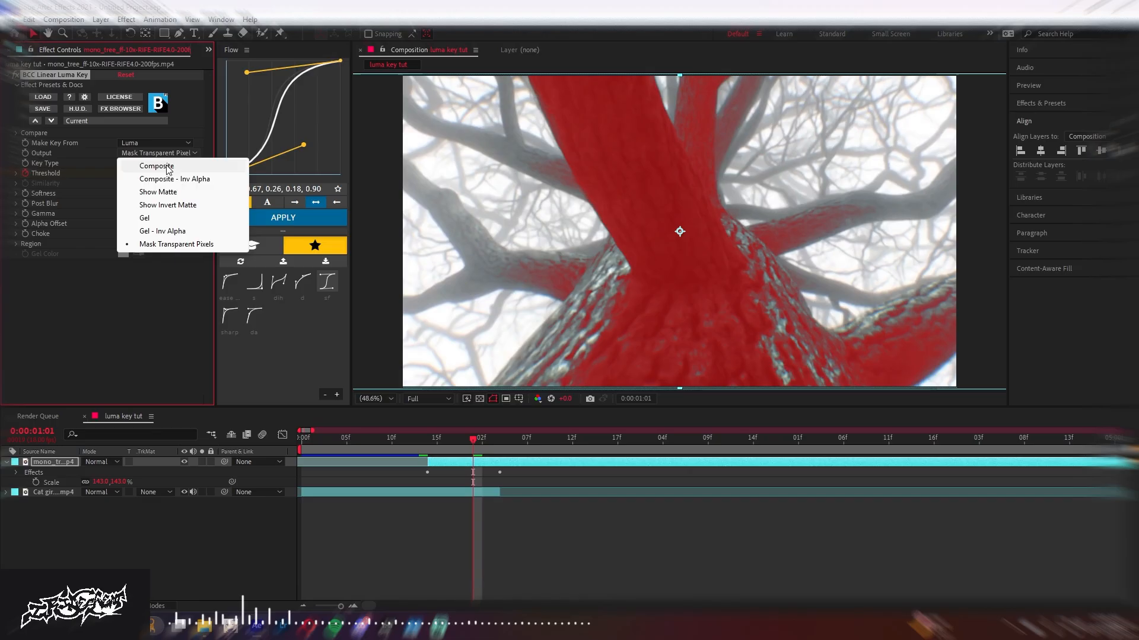